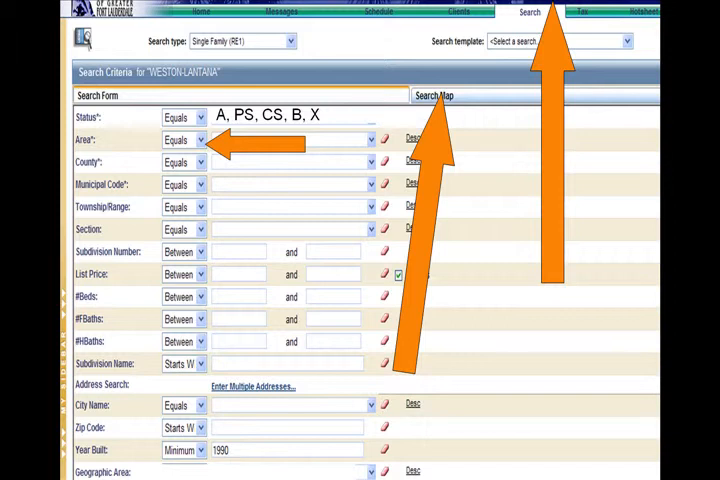
Step: Enable Search Map and accept the default map position prompt
{"action": "left_click", "coordinate": [436, 96]}
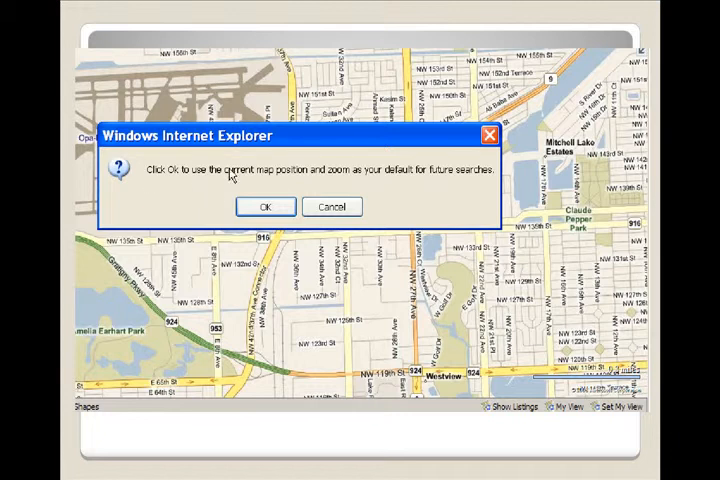
{"action": "left_click", "coordinate": [264, 208]}
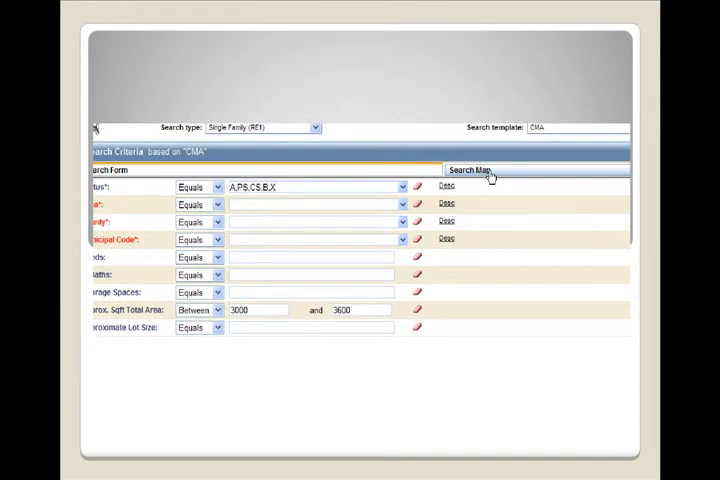
Step: Switch between the Search Map and Search Form views, ending on the full Single Family search form
{"action": "left_click", "coordinate": [460, 168]}
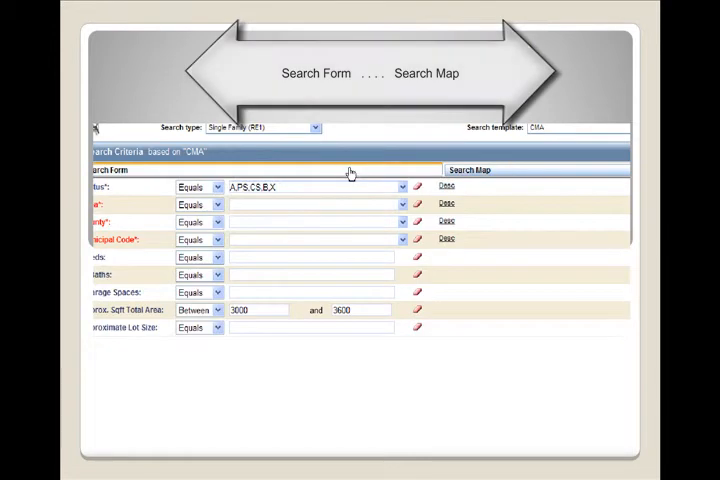
{"action": "left_click", "coordinate": [472, 168]}
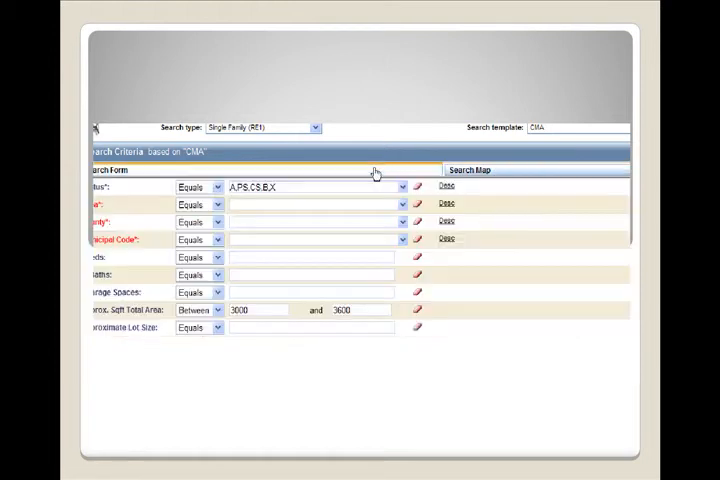
{"action": "left_click", "coordinate": [472, 168]}
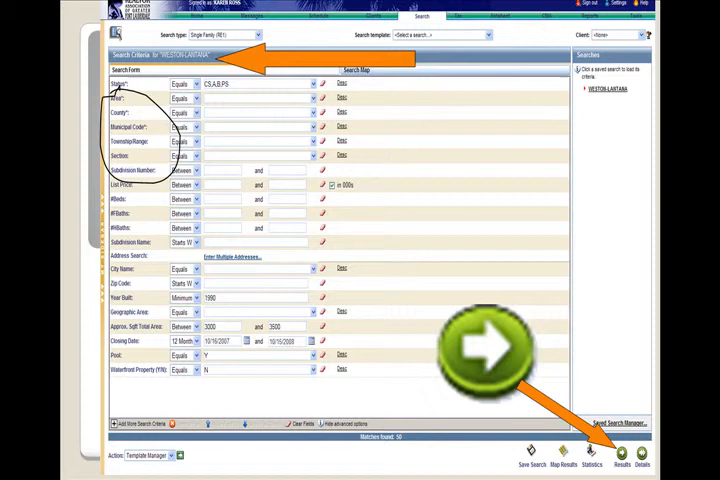
Step: Run the search to list the matching listings in the results grid
{"action": "left_click", "coordinate": [628, 460]}
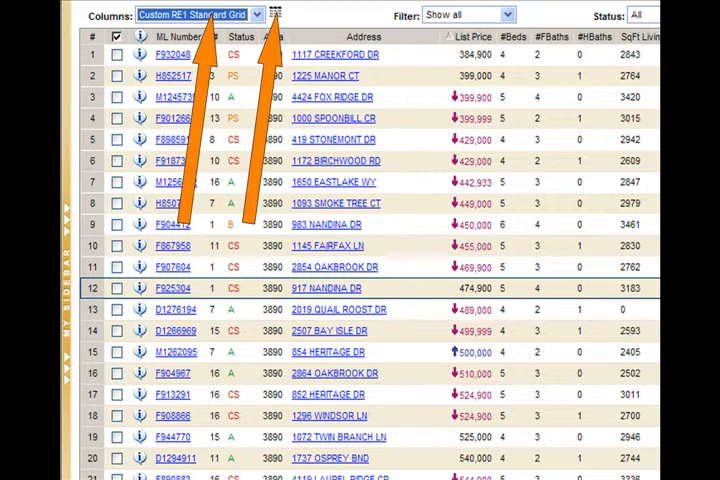
Step: Start a new personal column report from the Column Manager
{"action": "left_click", "coordinate": [276, 14]}
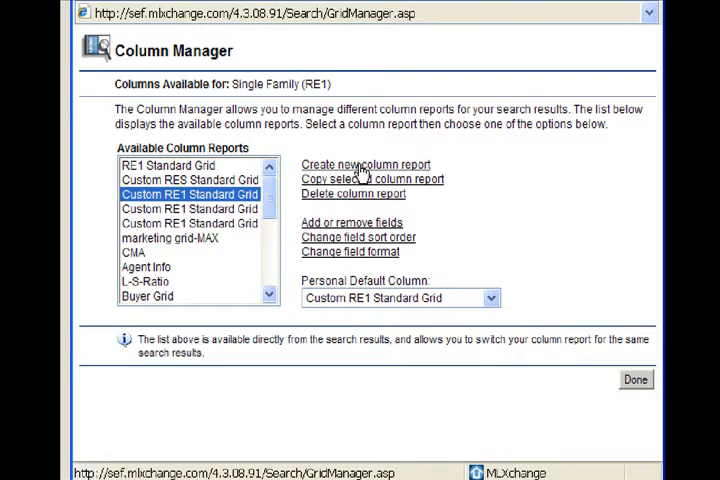
{"action": "left_click", "coordinate": [350, 222]}
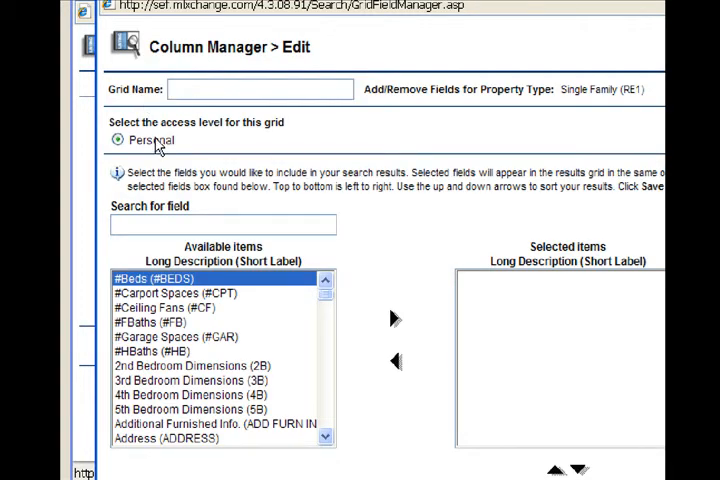
Step: Name the grid 'Marketing Grid' and add Address and the beds/baths fields to Selected Items
{"action": "type", "text": "Marketing"}
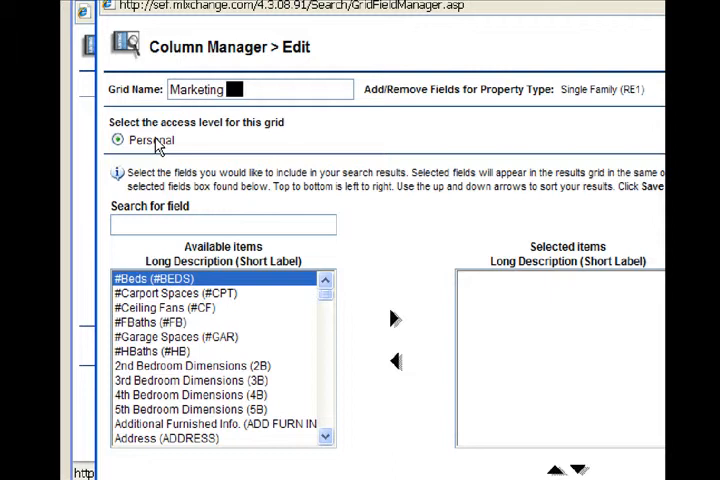
{"action": "type", "text": "Grid"}
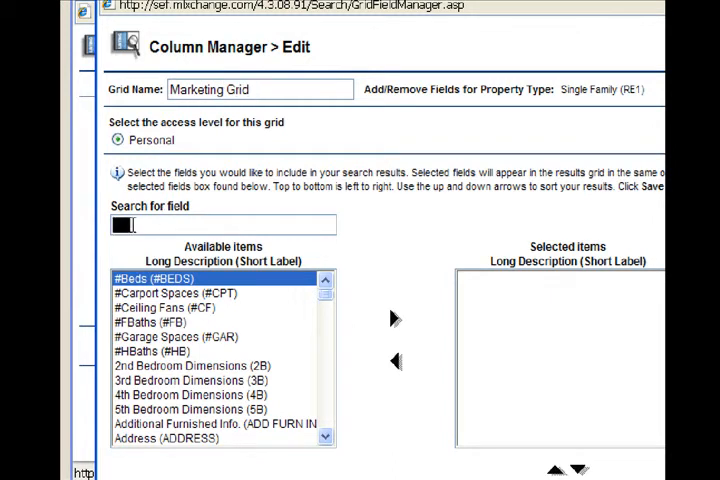
{"action": "type", "text": "Add"}
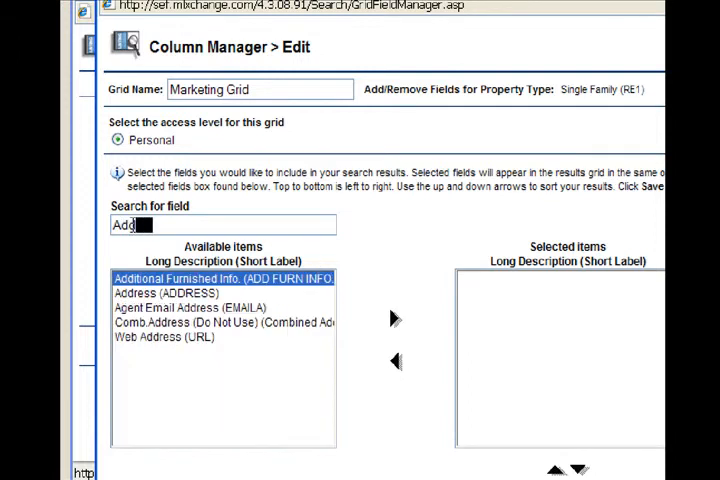
{"action": "left_click", "coordinate": [180, 292]}
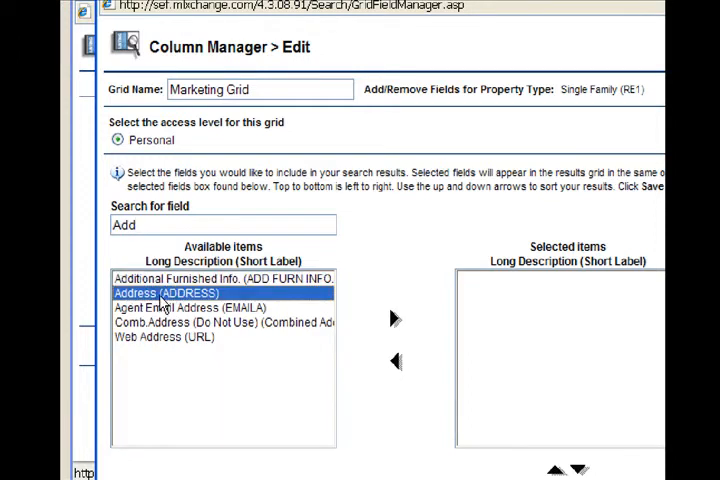
{"action": "left_click", "coordinate": [392, 318]}
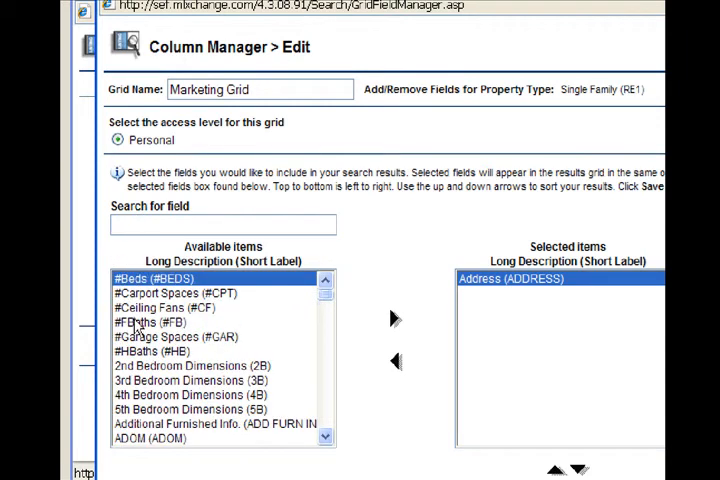
{"action": "left_click", "coordinate": [392, 318]}
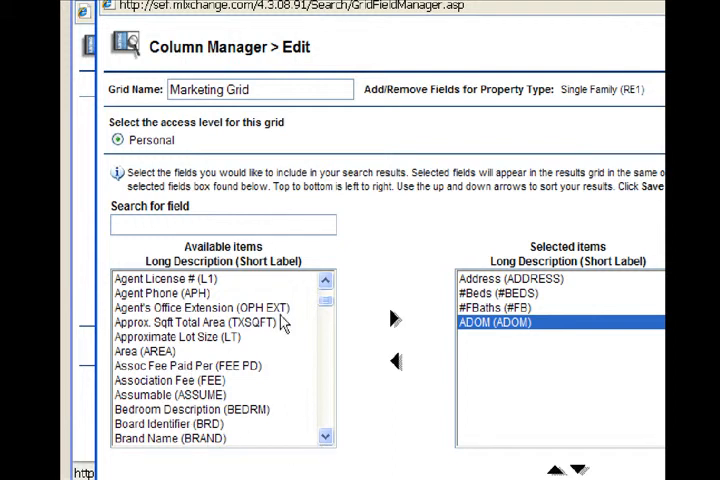
Step: Add List Price to the Marketing Grid's selected fields
{"action": "scroll", "scroll_direction": "down", "scroll_amount": 3}
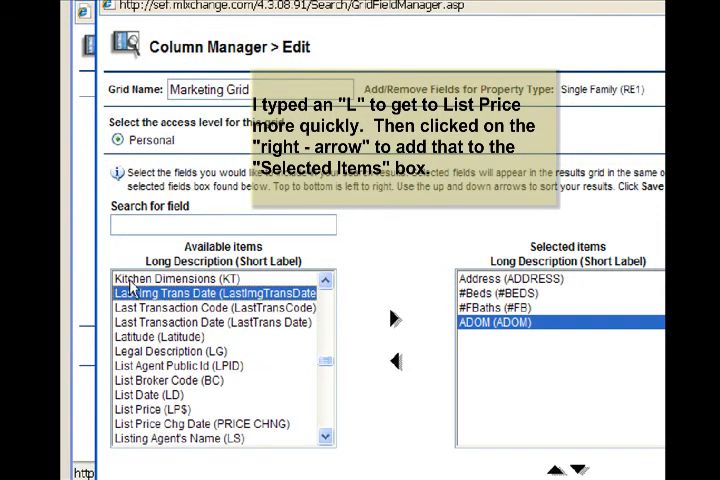
{"action": "left_click", "coordinate": [154, 408]}
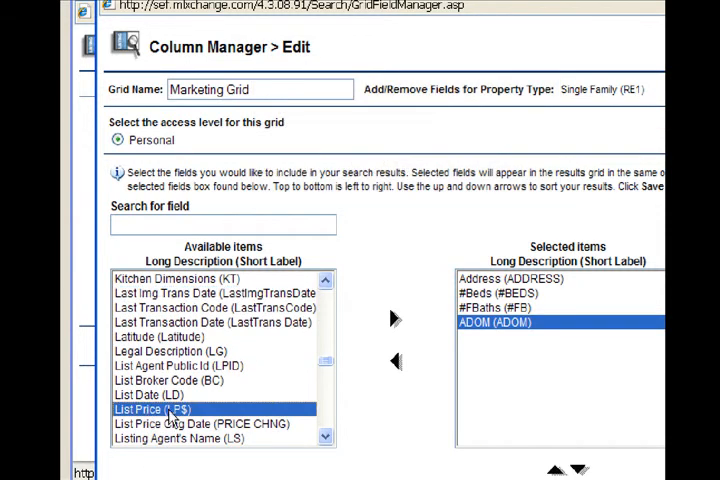
{"action": "left_click", "coordinate": [392, 318]}
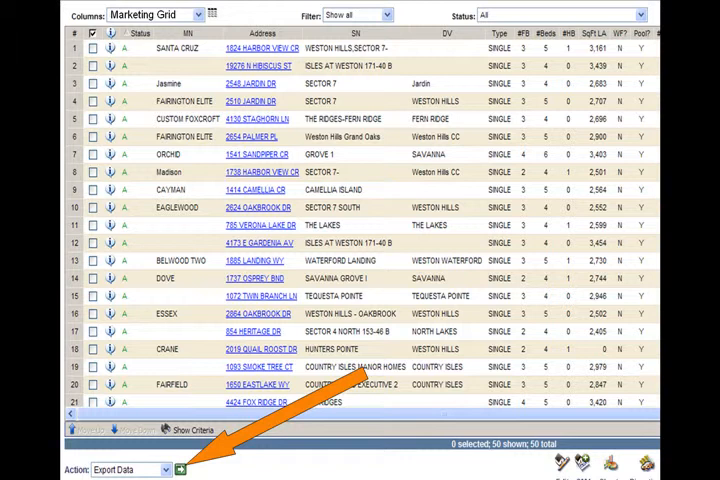
Step: Begin an Export Data action on the Marketing Grid results
{"action": "left_click", "coordinate": [180, 468]}
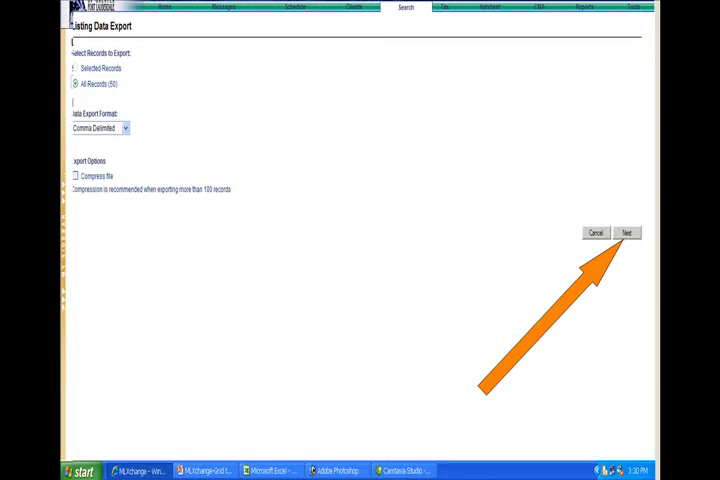
Step: Keep All Records in Comma Delimited format and continue to the grid format options
{"action": "left_click", "coordinate": [628, 232]}
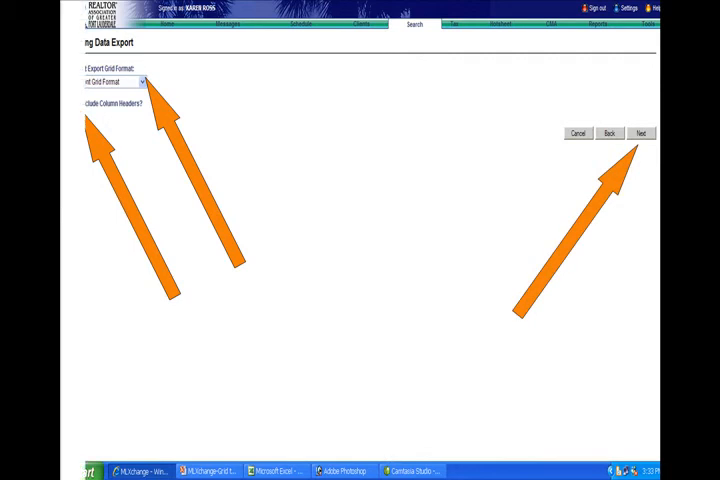
Step: Finish the export and choose to save the downloaded text file to the Desktop
{"action": "left_click", "coordinate": [642, 132]}
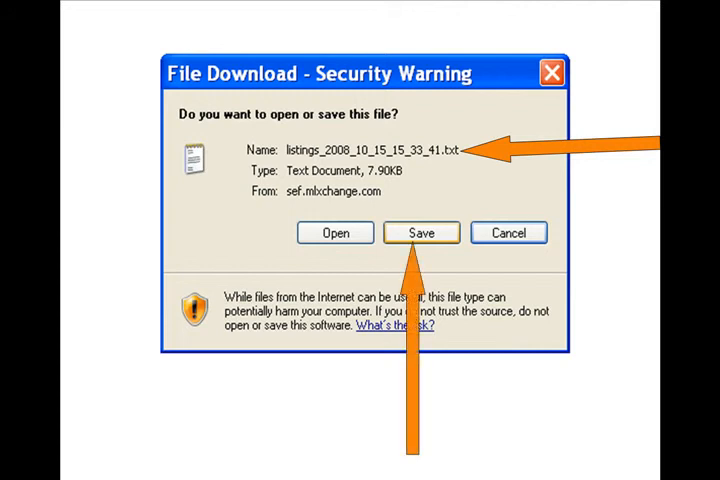
{"action": "left_click", "coordinate": [420, 232]}
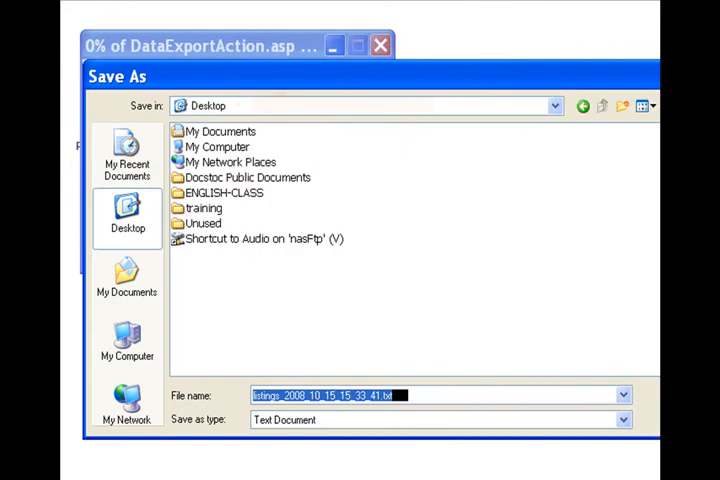